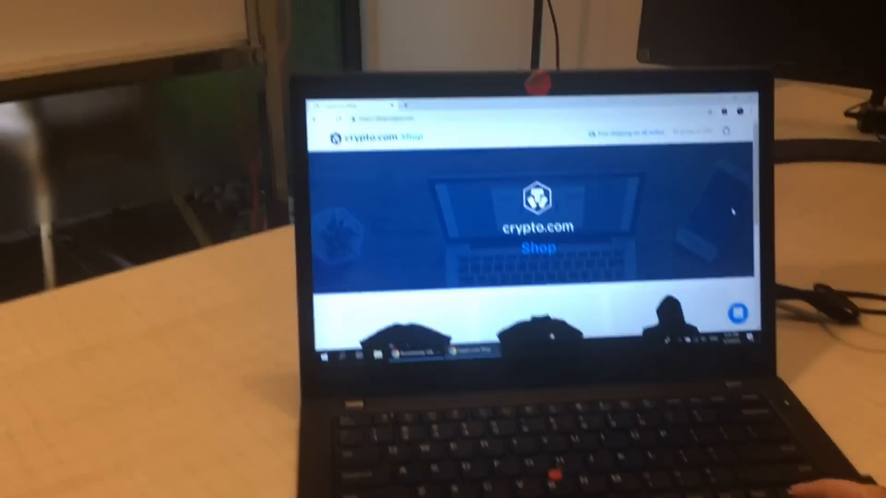
- Scroll the homepage down to the black tees and hoodie listings
scroll(down, 3)
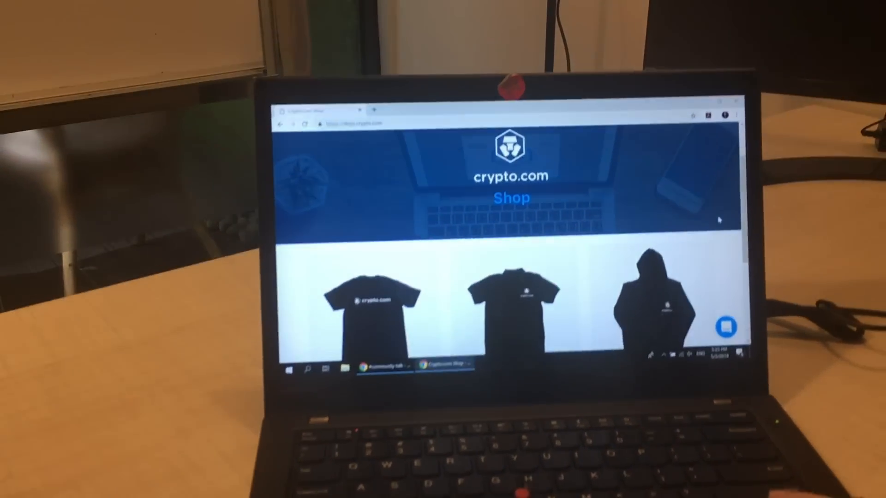
scroll(down, 3)
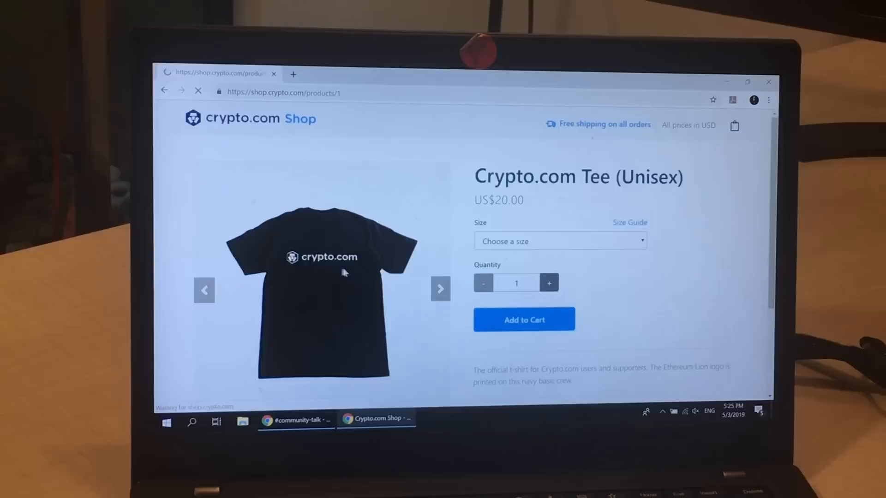
- Add one Crypto.com Tee (Unisex) in size M, $20.00, to the cart
click(559, 241)
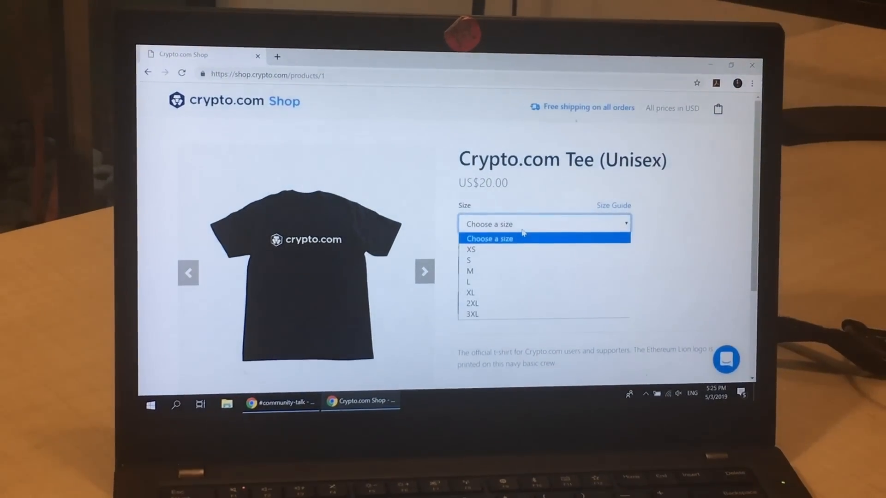
click(470, 271)
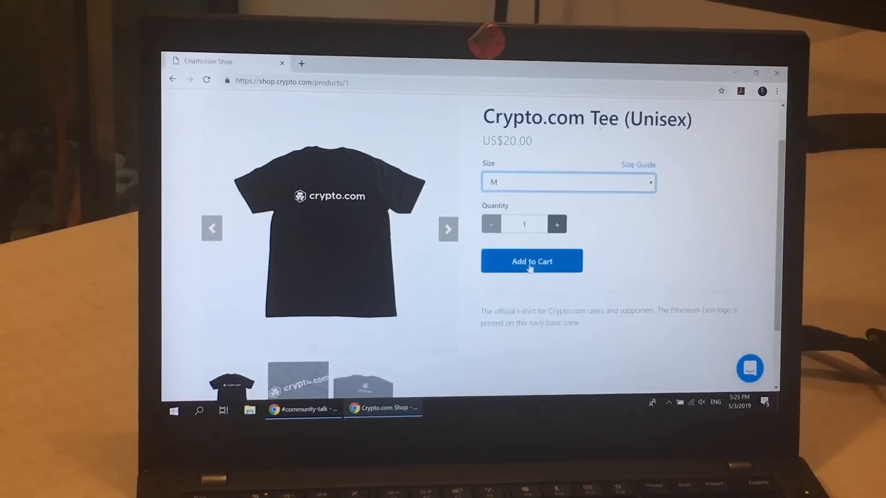
click(531, 261)
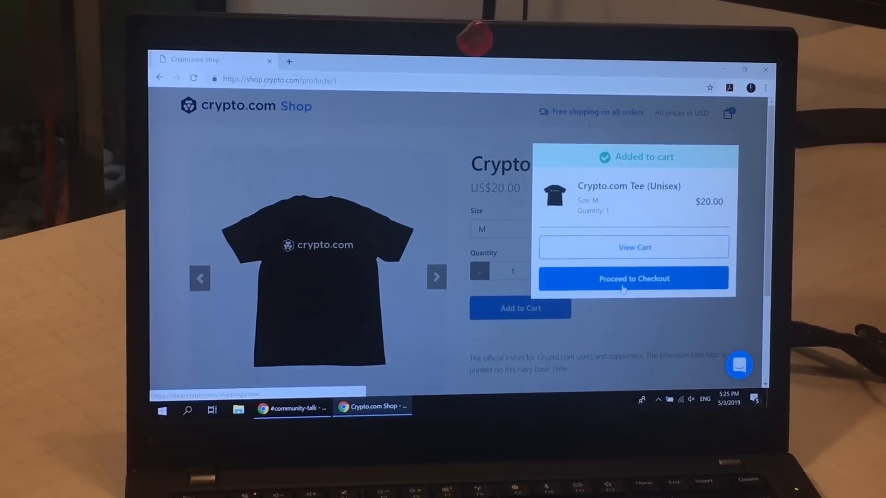
- Proceed to checkout with the size M tee in the cart
click(633, 277)
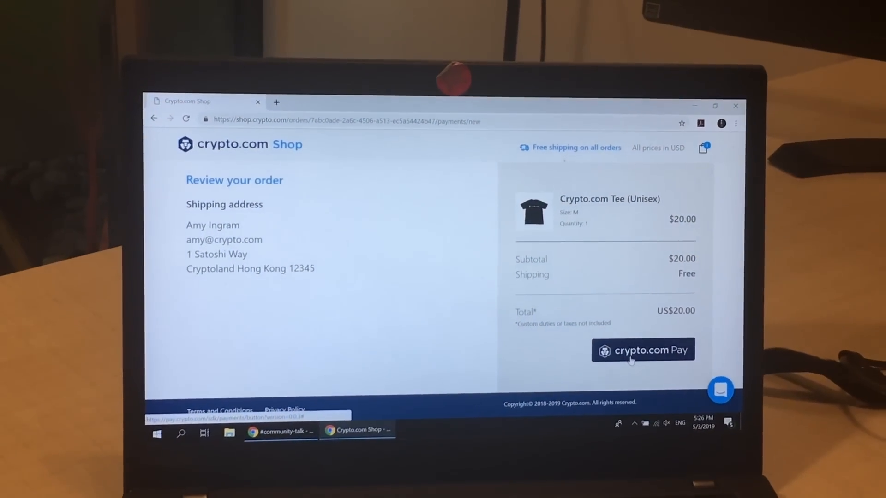
- Pay $20.00 (1,573.38 CRO) from the CRO wallet via Crypto.com Pay
click(642, 349)
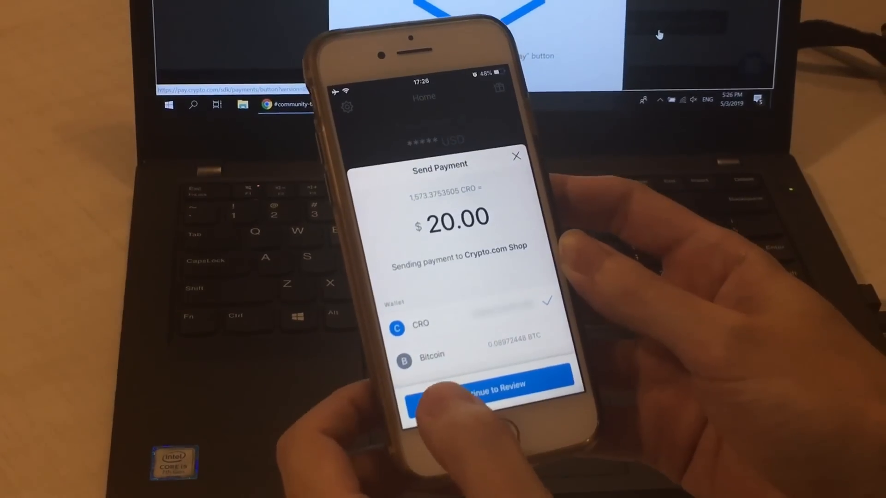
click(488, 390)
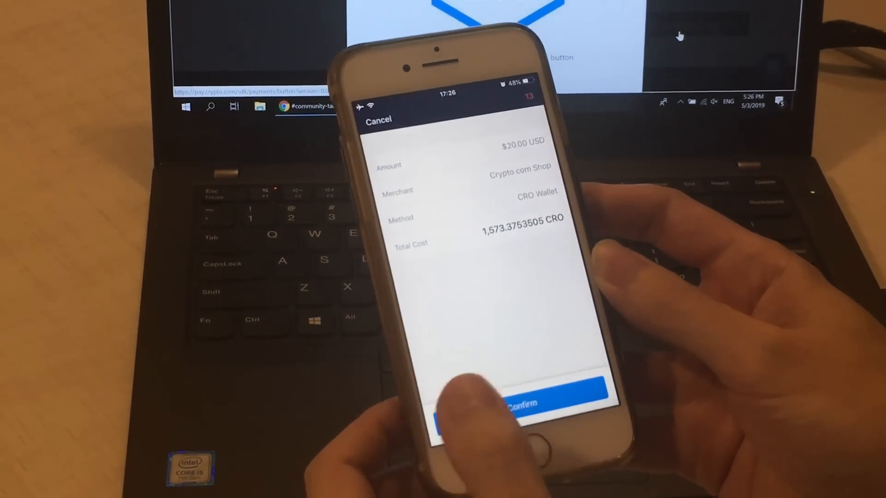
click(524, 402)
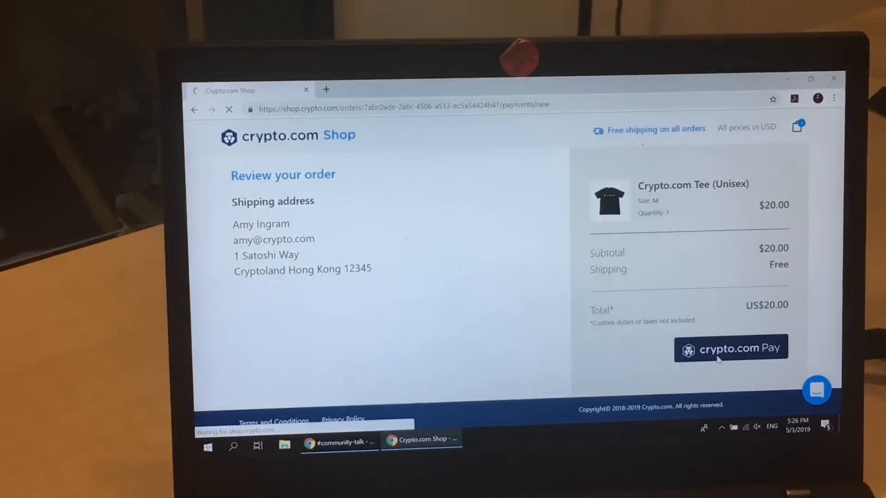
- Reach the confirmation page showing order #63 for the size M tee
click(730, 347)
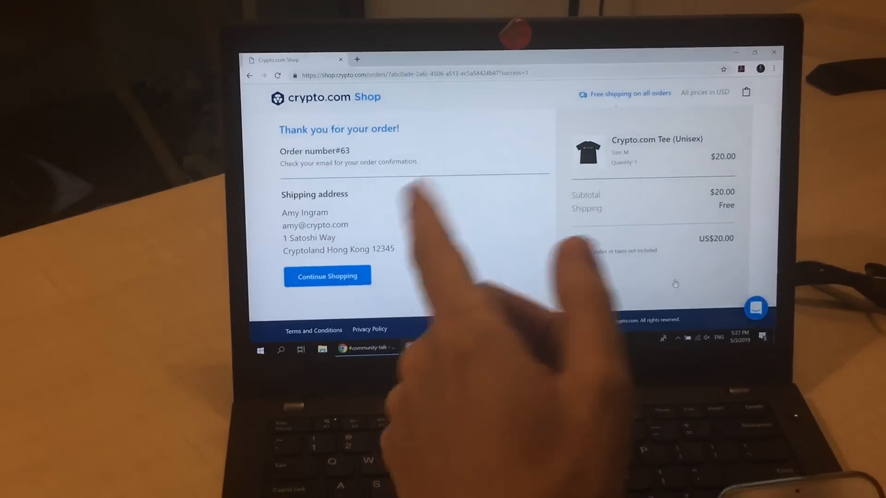